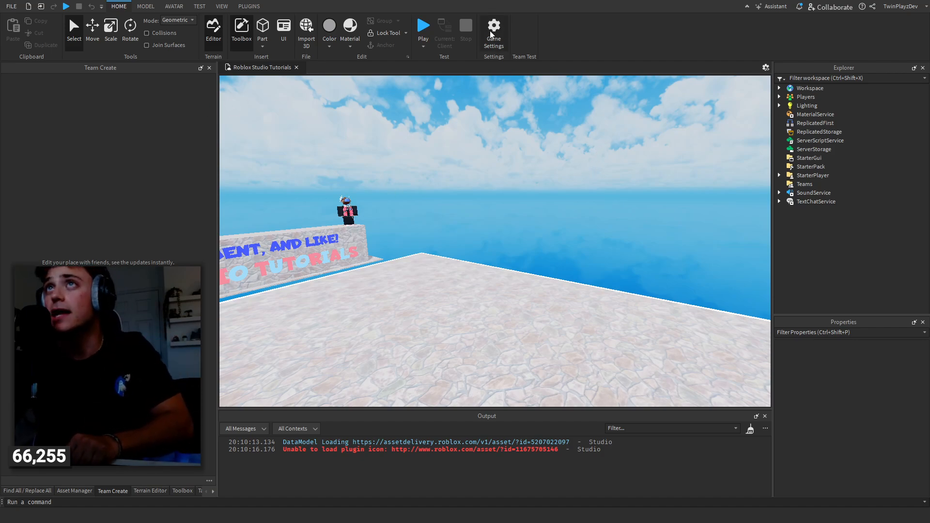
Open Game Settings and browse Communication, Localization, then Permissions to confirm the game is Public
left_click(493, 28)
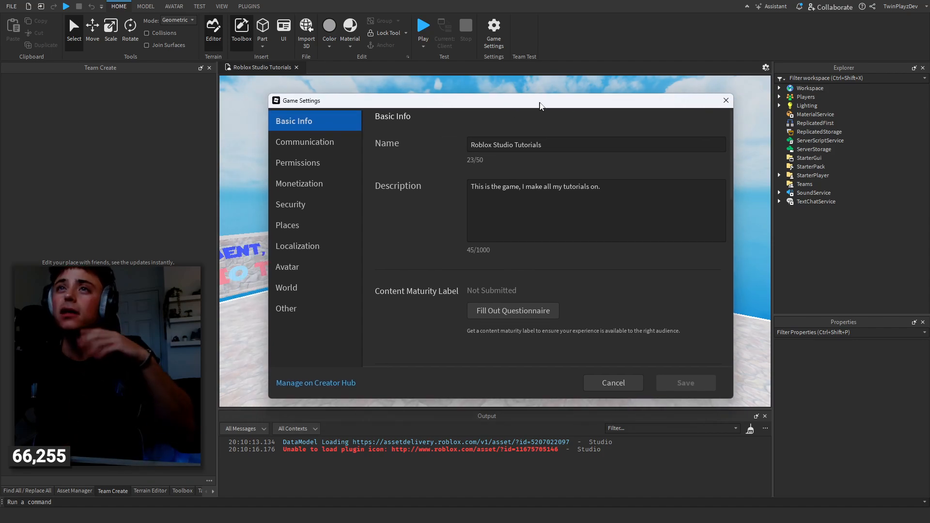
left_click(305, 142)
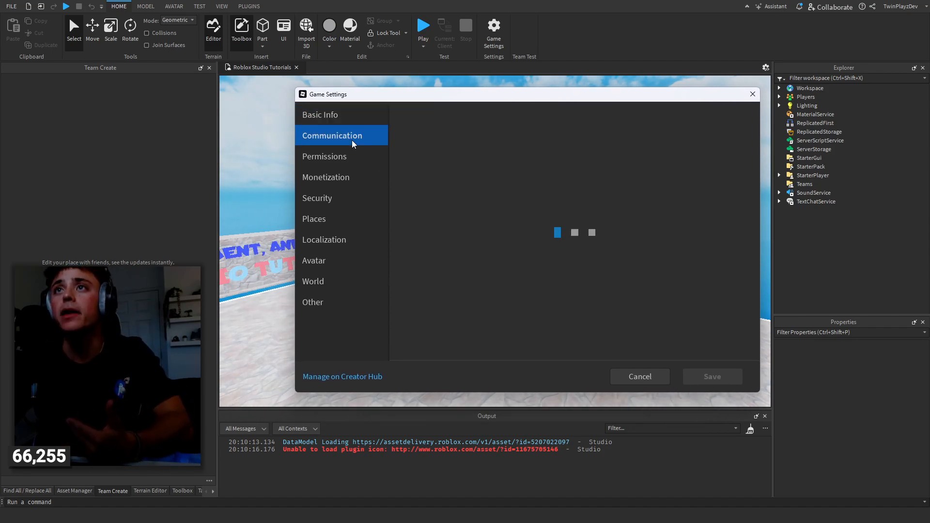
left_click(324, 239)
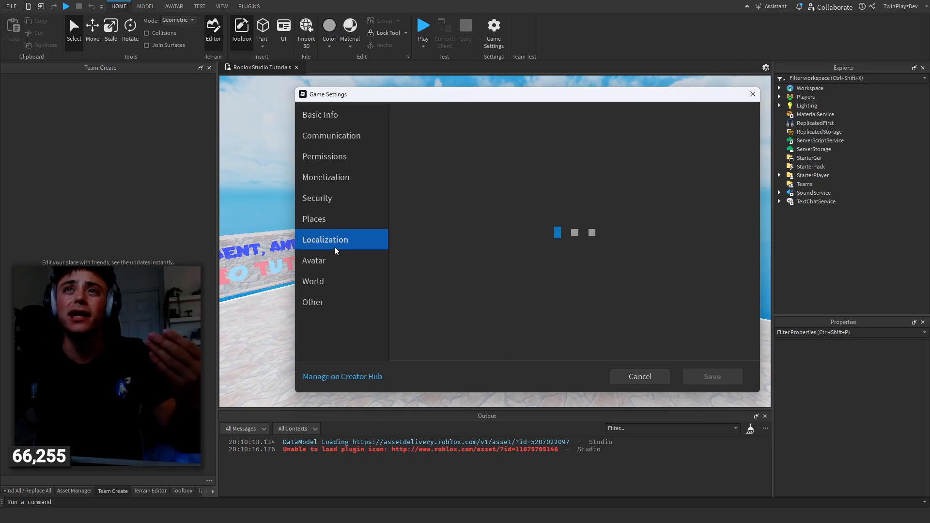
left_click(324, 156)
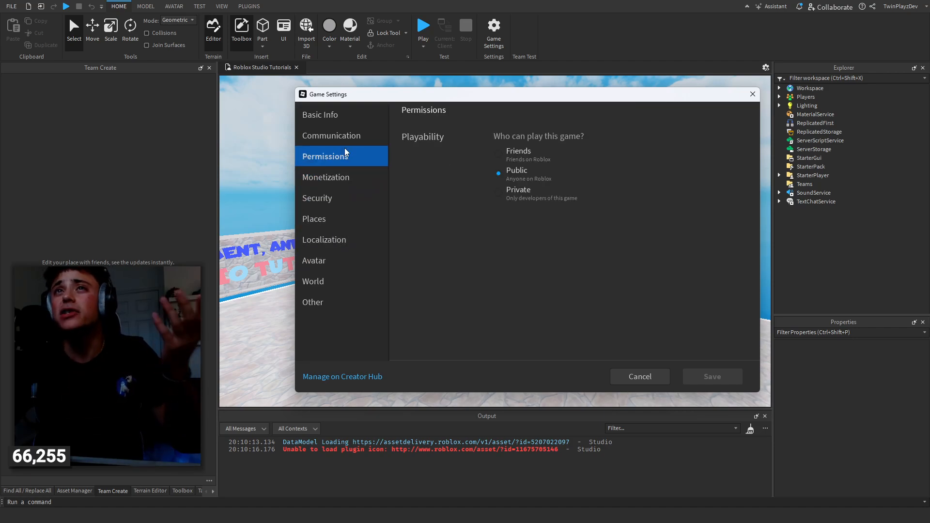
Confirm Enable Microphone and Enable Camera are on, cancel Game Settings, and clear the Output log
left_click(332, 135)
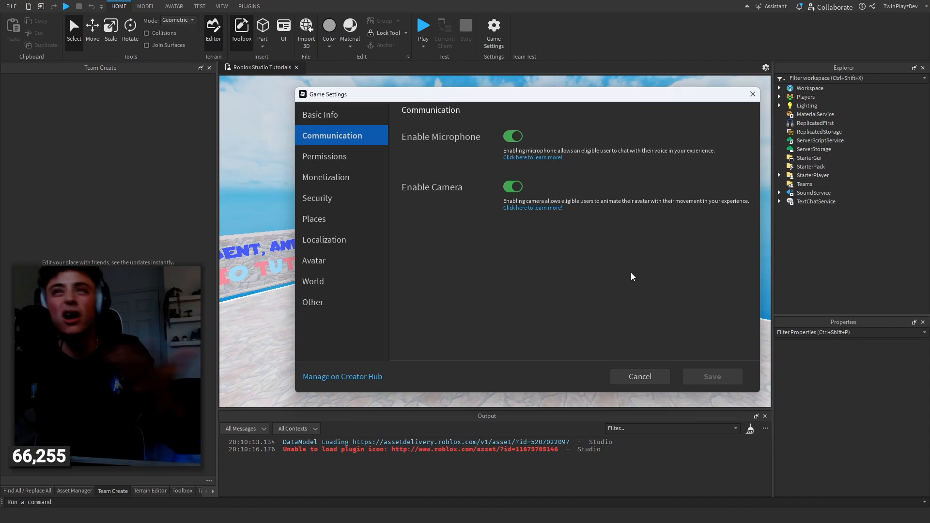
mouse_move(462, 130)
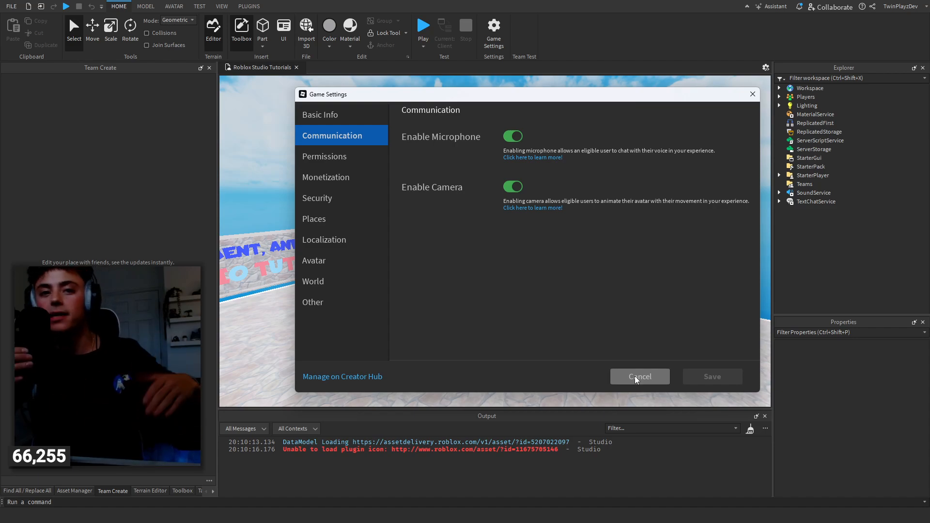
left_click(640, 375)
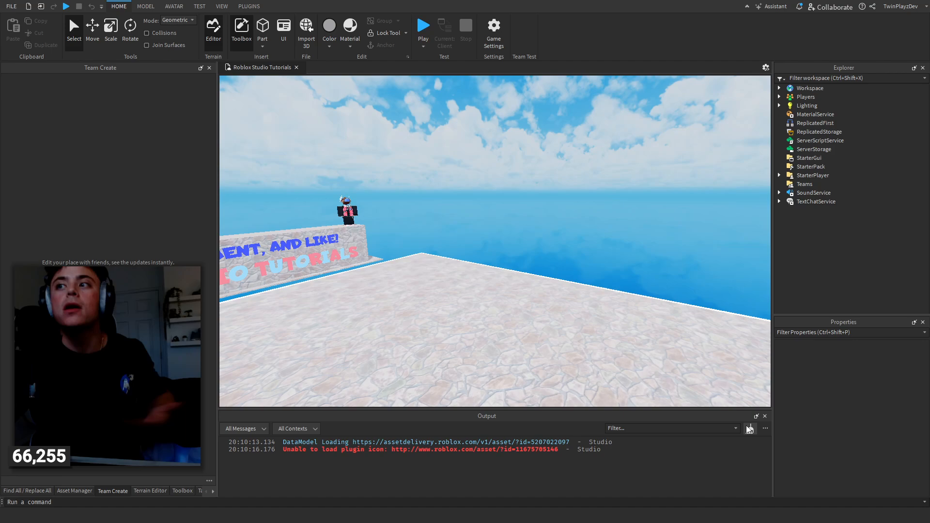
left_click(749, 428)
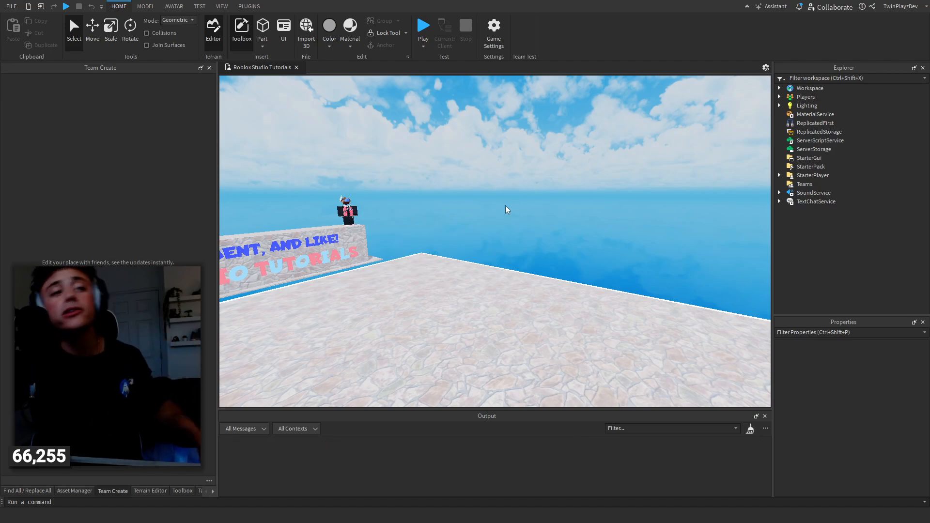